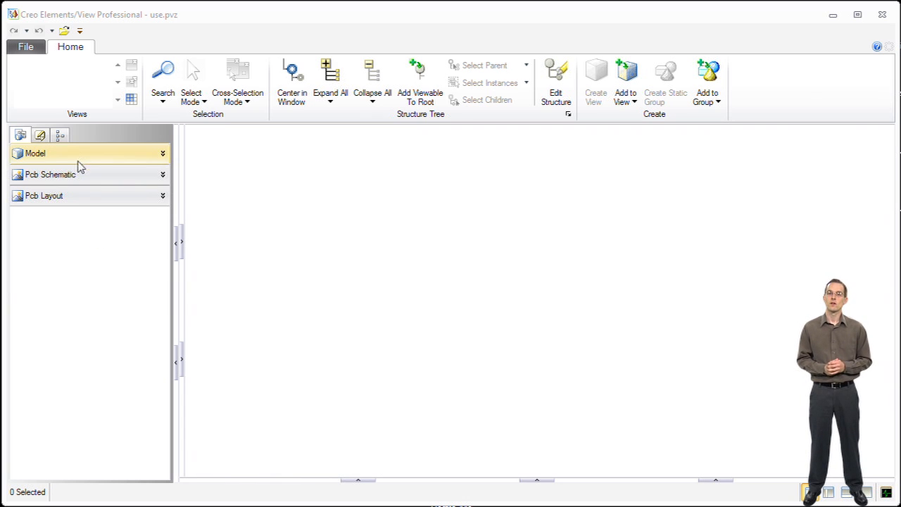
- Expand the Model views and open the board's Default View
left_click(161, 154)
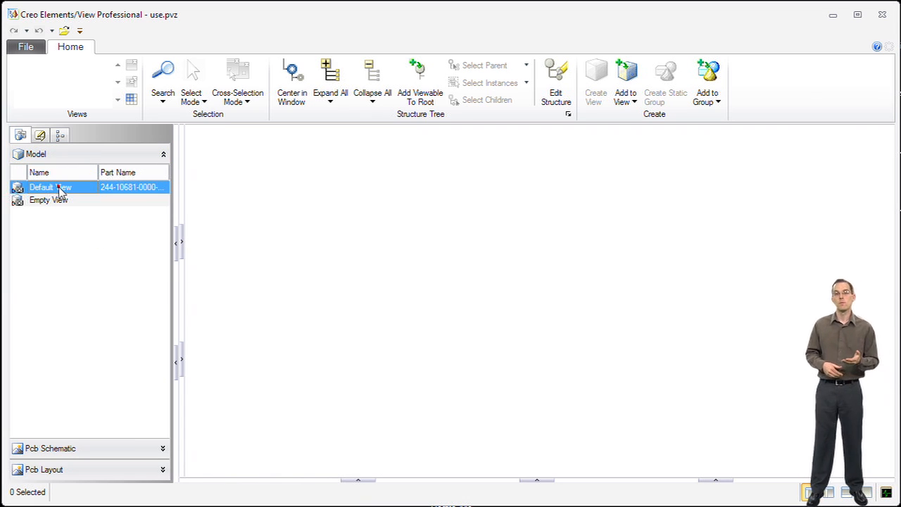
double_click(41, 186)
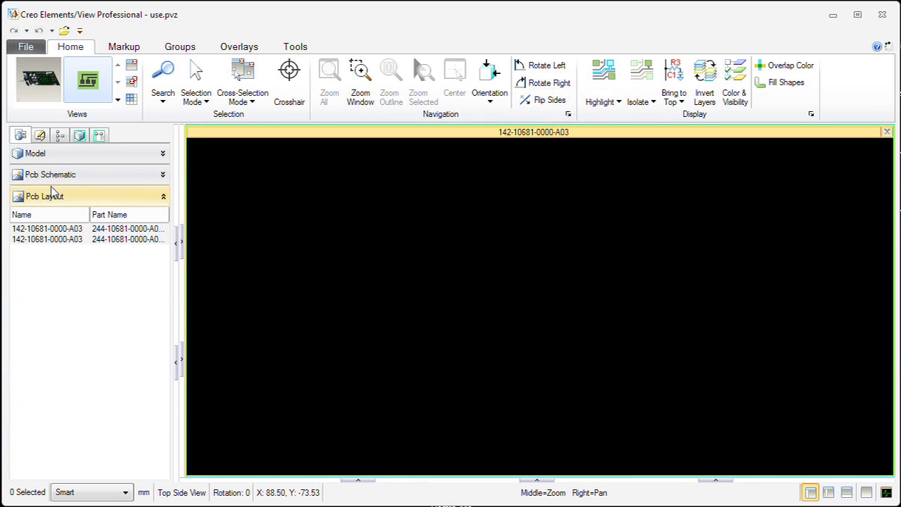
- Open the board schematic alongside the 3D model and PCB layout
left_click(49, 175)
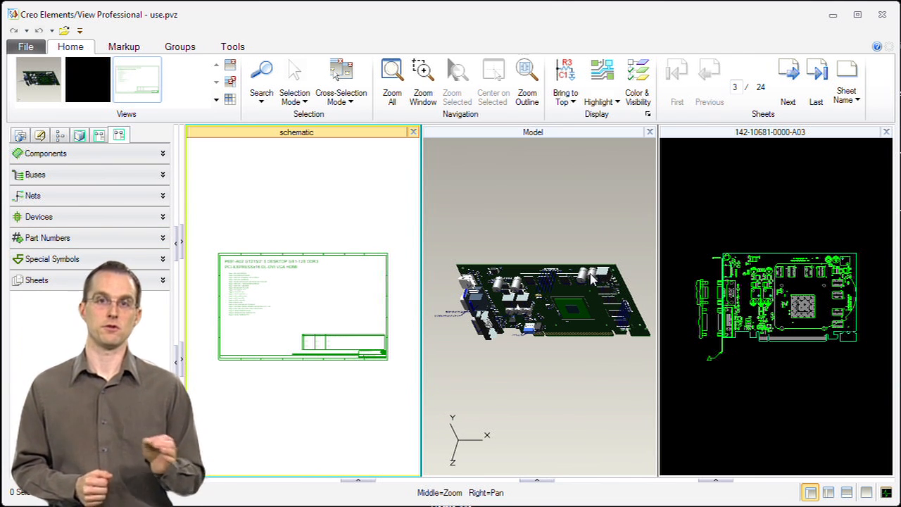
- Activate the 3D model pane and turn on Cross-Selection Mode
left_click(533, 239)
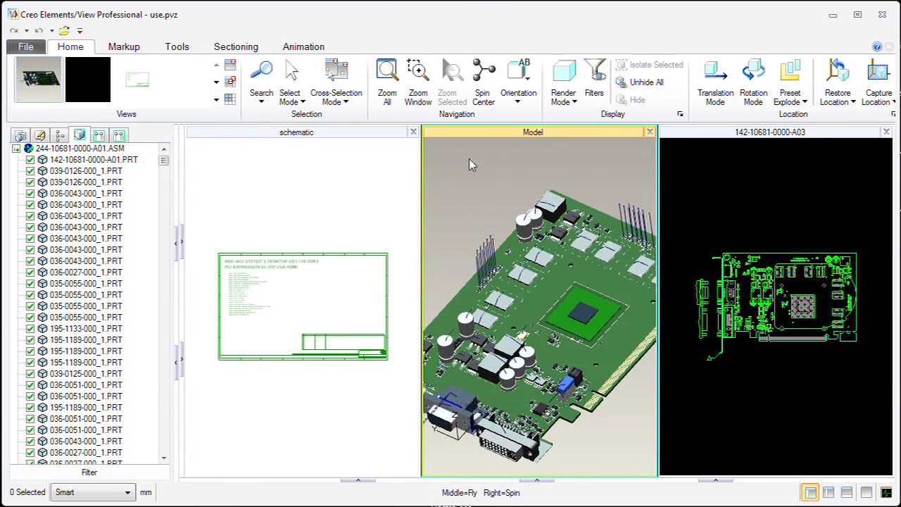
left_click(336, 81)
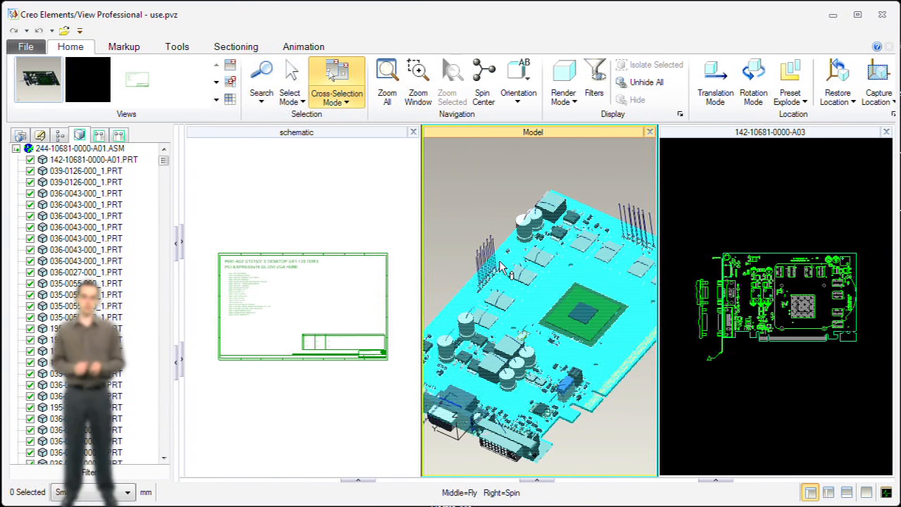
- Pick memory chip M5 on the 3D board to locate it in all views
left_click(525, 226)
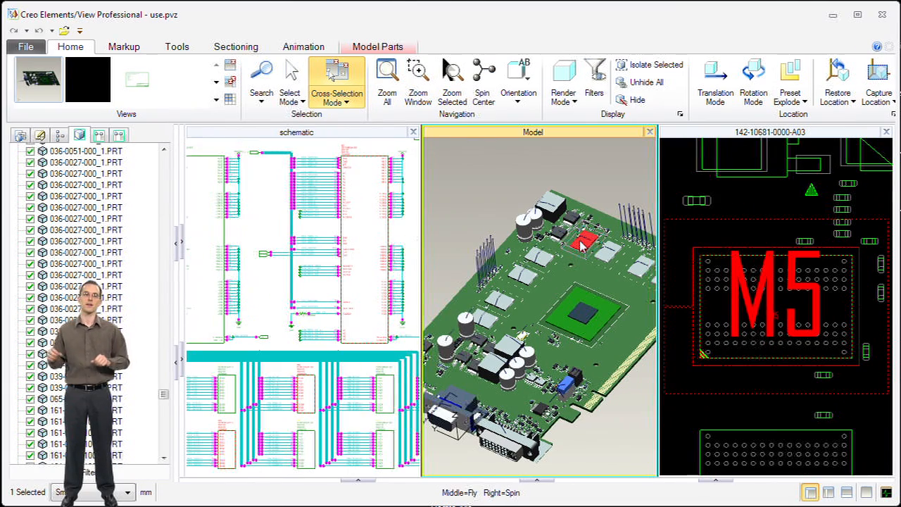
mouse_move(340, 259)
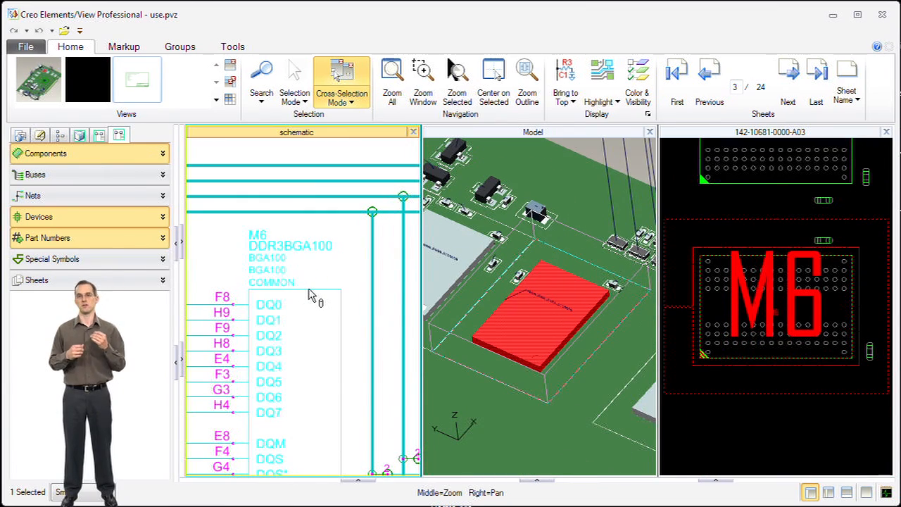
mouse_move(313, 295)
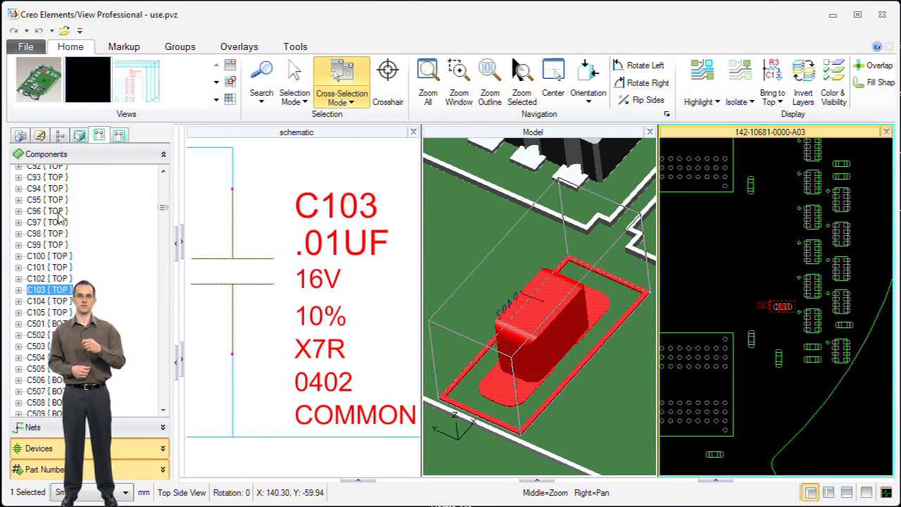
- Select capacitor C96 (TOP) in the Components tree and expand its Pins
left_click(45, 211)
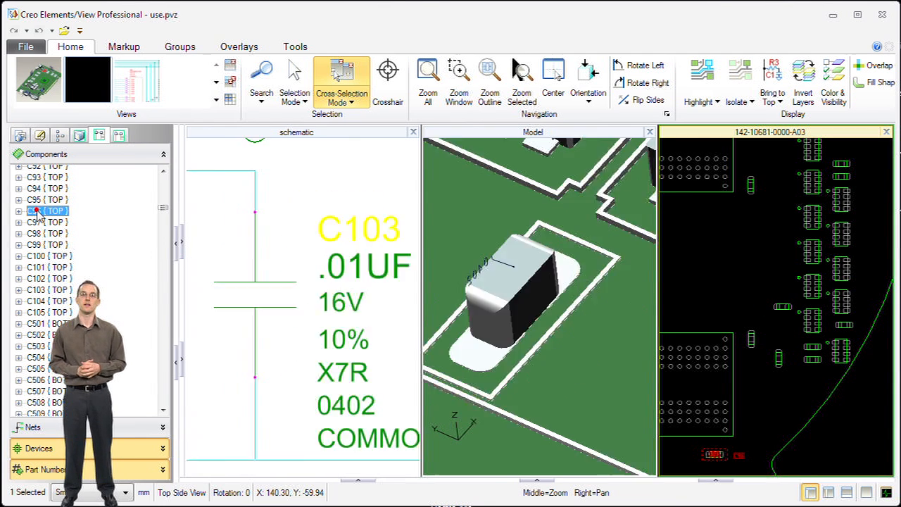
left_click(46, 210)
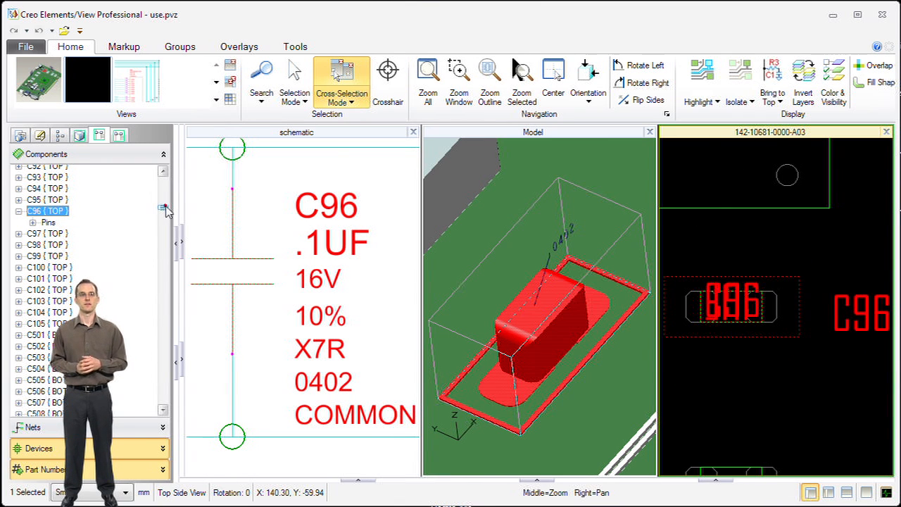
- Scroll the Components tree and select chip U3 (TOP)
scroll("down", 3)
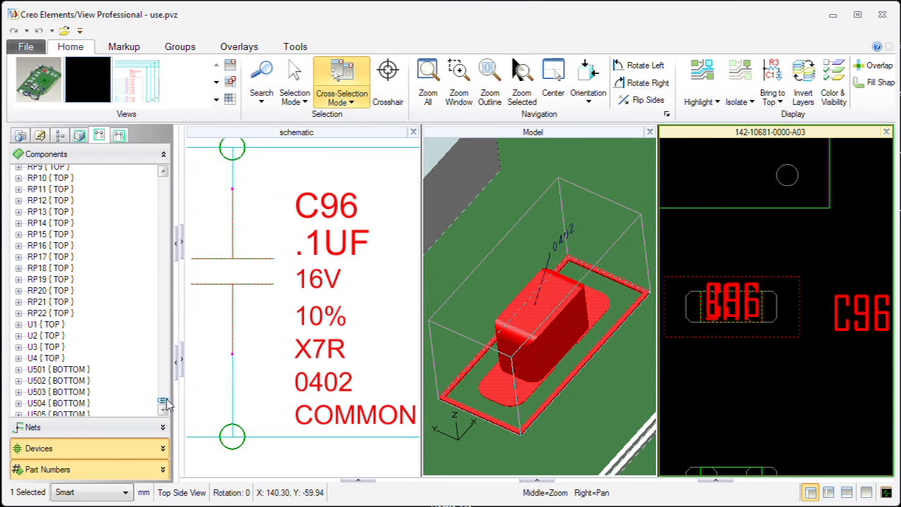
left_click(43, 347)
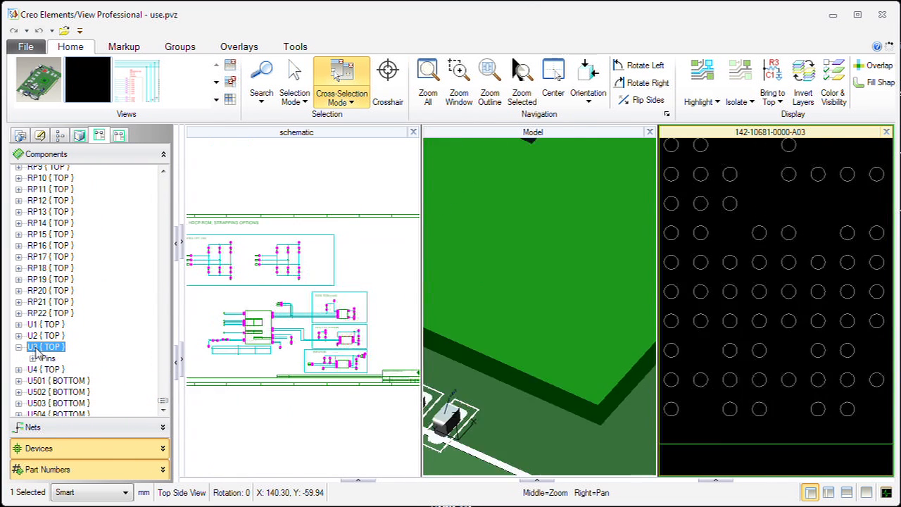
left_click(45, 346)
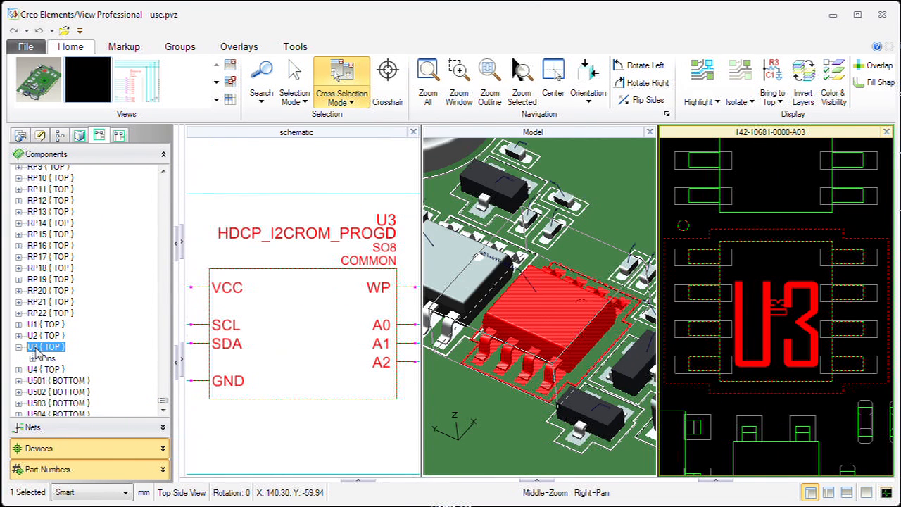